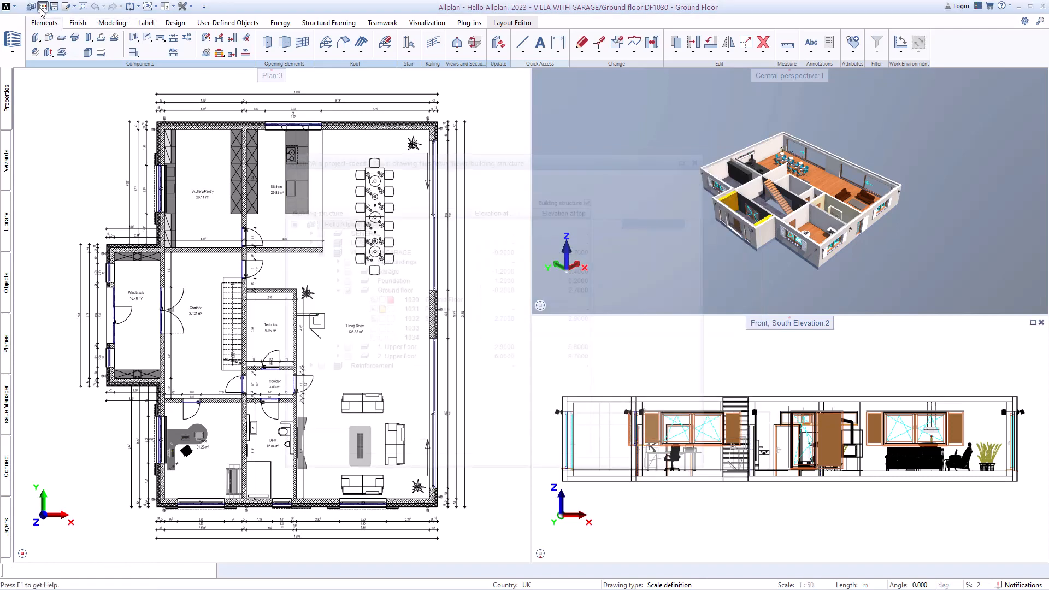
Show the Building structure with the Villa with Garage ground floor drawing files.
{"action": "left_click", "coordinate": [42, 7]}
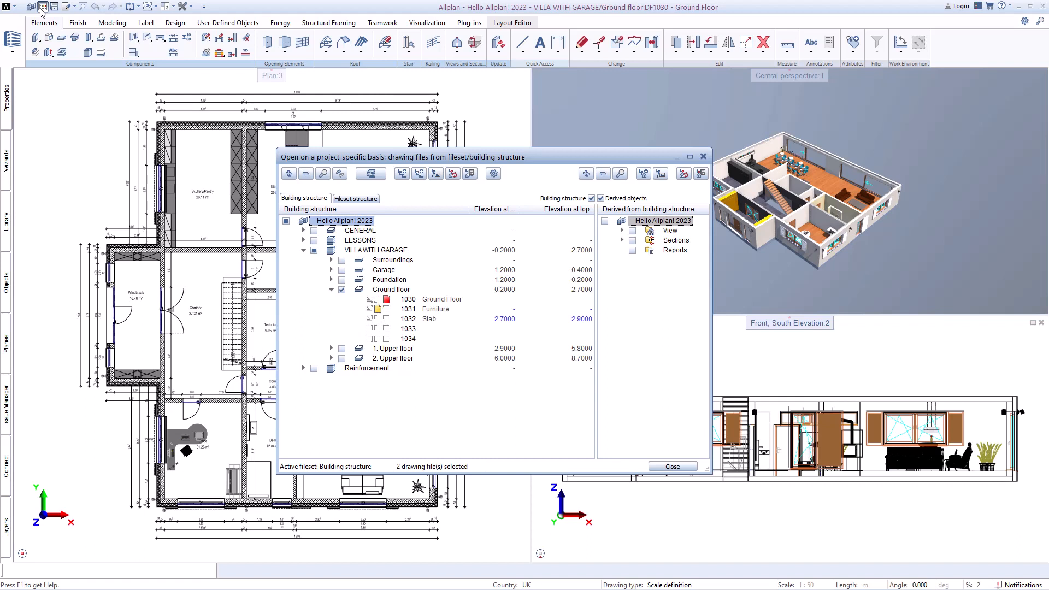
{"action": "mouse_move", "coordinate": [64, 32]}
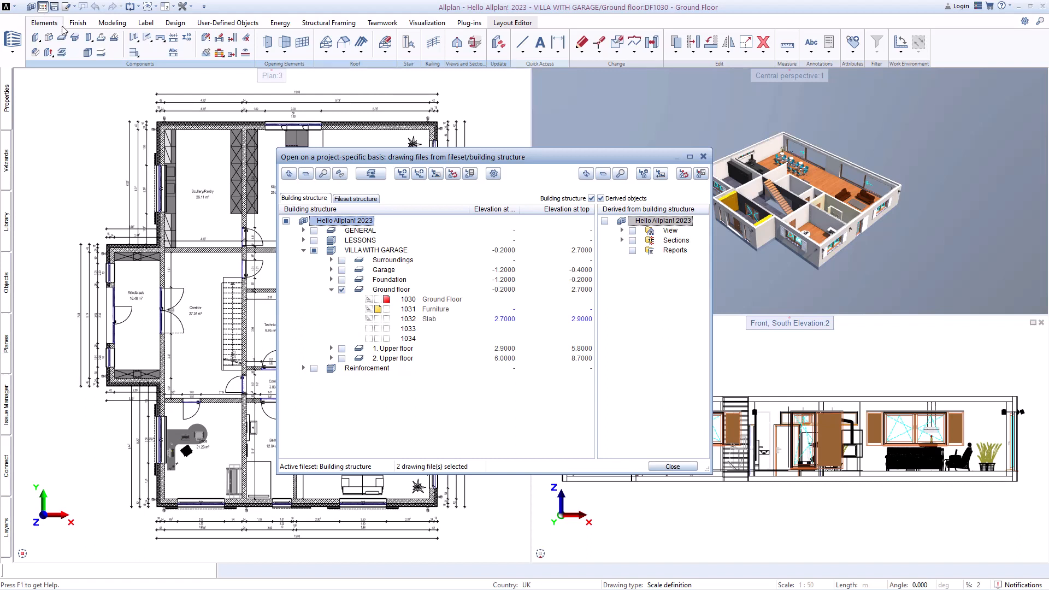
Add drawing file 1032 Slab to the selection, making three drawing files selected.
{"action": "left_click", "coordinate": [368, 319]}
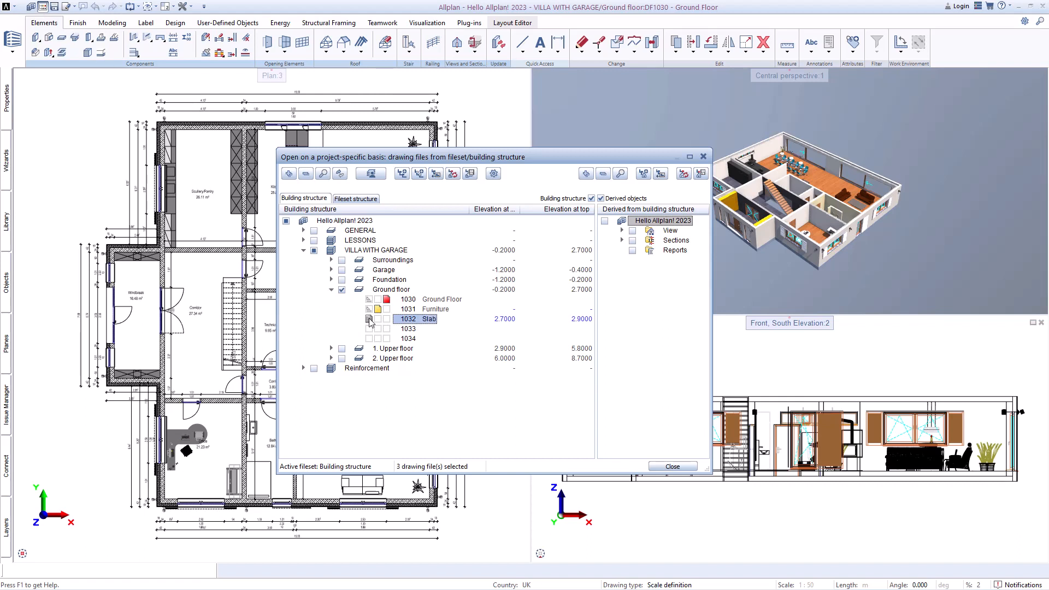
{"action": "left_click", "coordinate": [368, 318]}
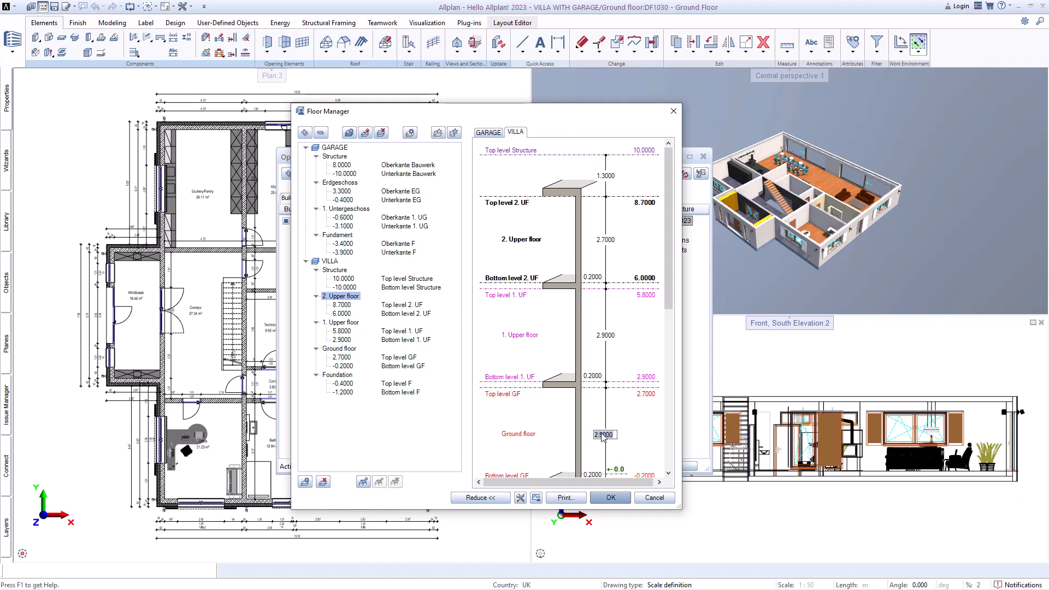
Enter the new ground floor height 5.7000, move the planes above up, and apply the floor heights.
{"action": "type", "text": "5.7000"}
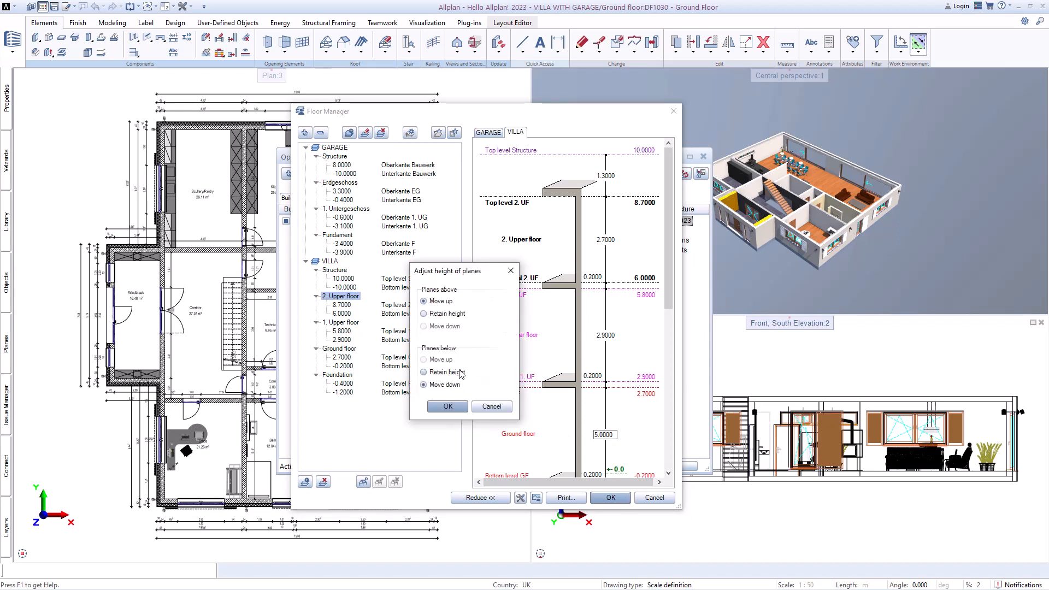
{"action": "left_click", "coordinate": [447, 406]}
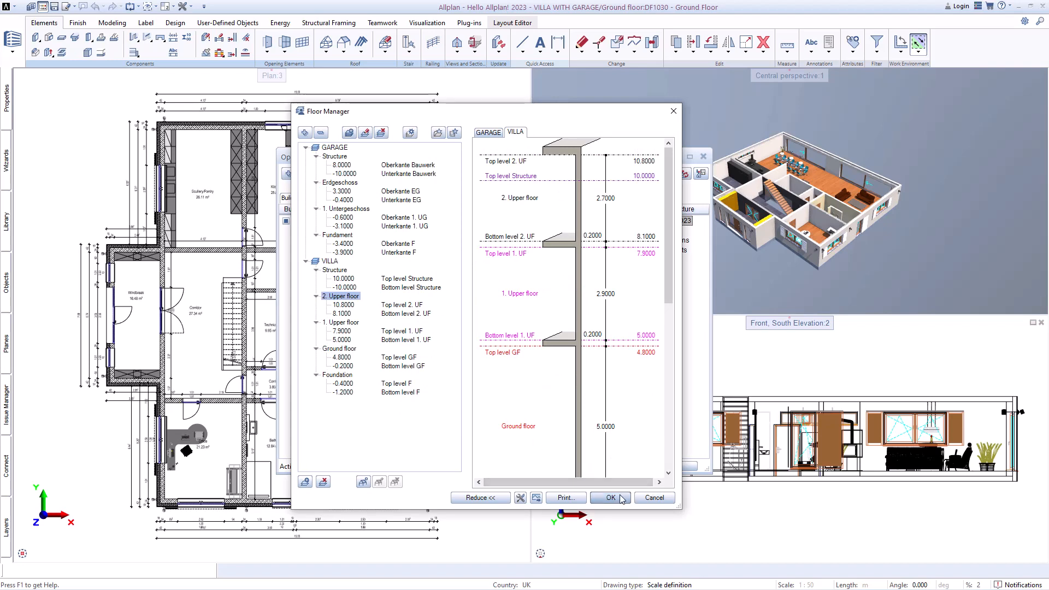
{"action": "left_click", "coordinate": [609, 497]}
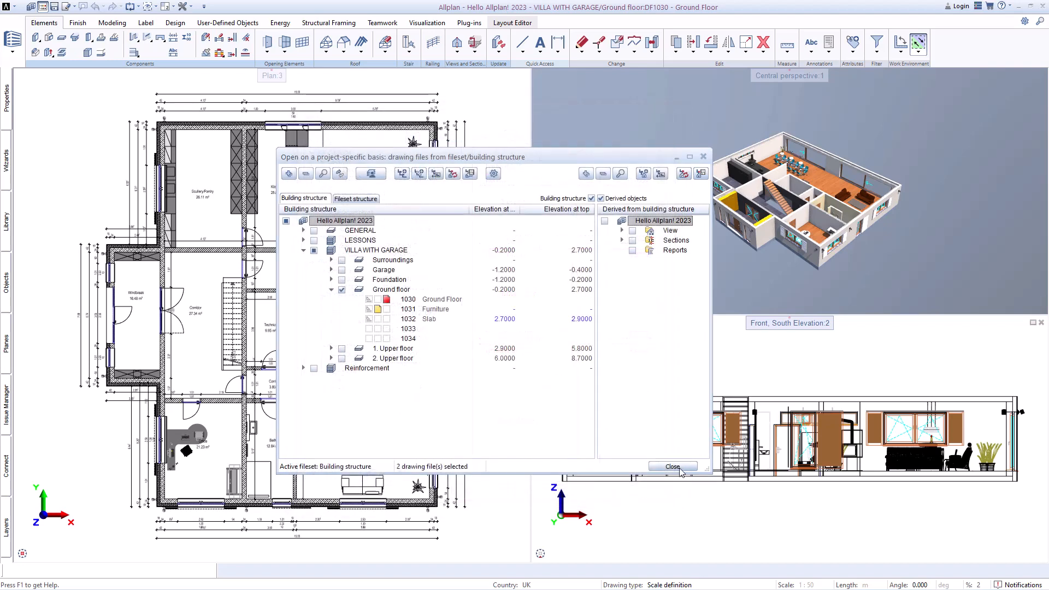
Close the drawing file selection, returning to the plan, perspective and elevation views.
{"action": "left_click", "coordinate": [672, 466]}
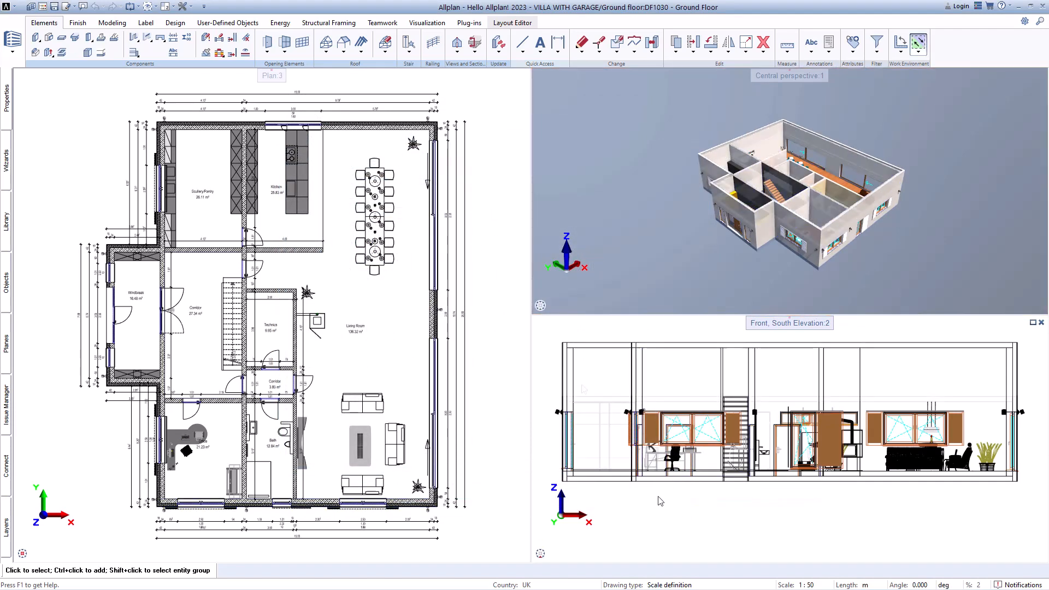
{"action": "left_click", "coordinate": [30, 7]}
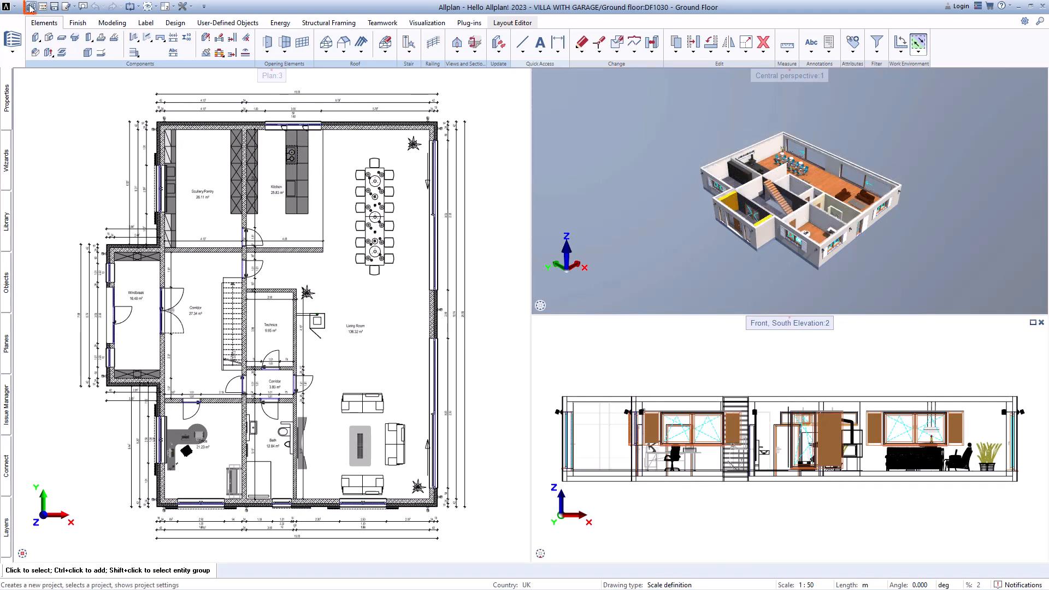
Start a new project named 'Hello Allplan' from the project list and proceed to the next page.
{"action": "left_click", "coordinate": [30, 7]}
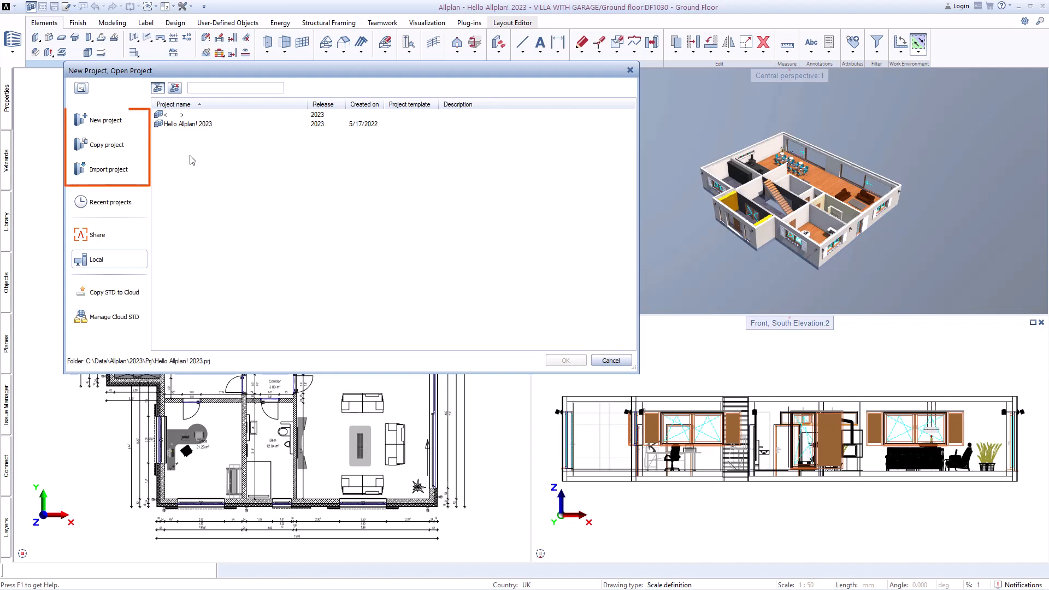
{"action": "left_click", "coordinate": [105, 120]}
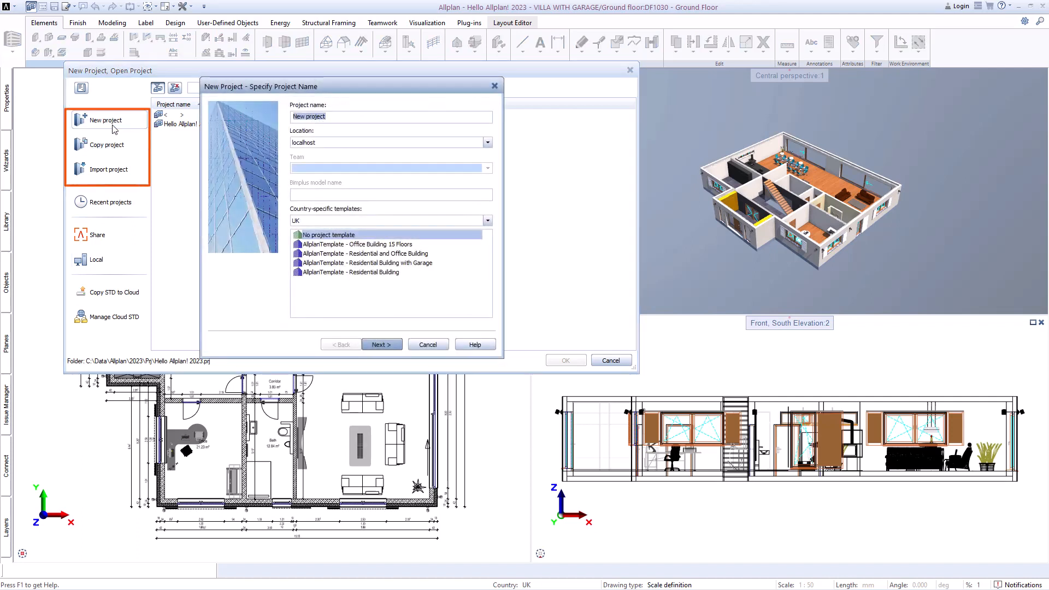
{"action": "type", "text": "H"}
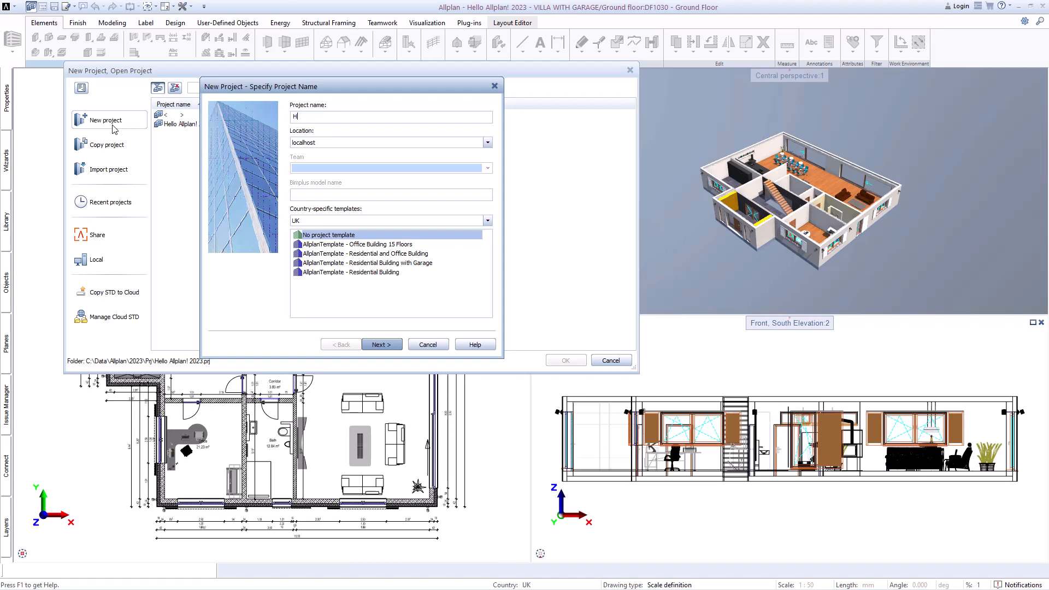
{"action": "type", "text": "ello Allplan"}
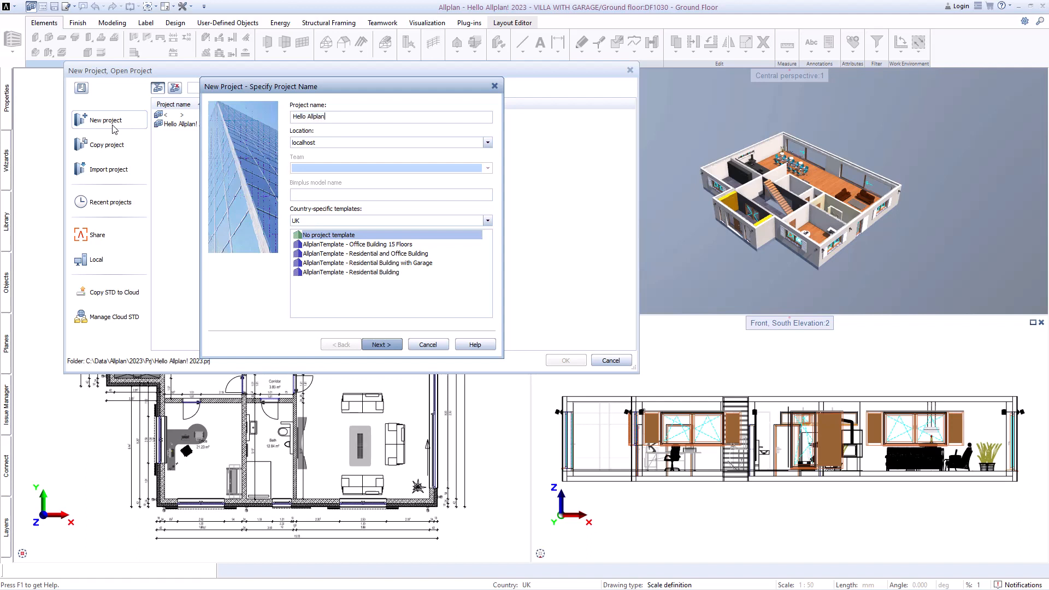
{"action": "left_click", "coordinate": [487, 142]}
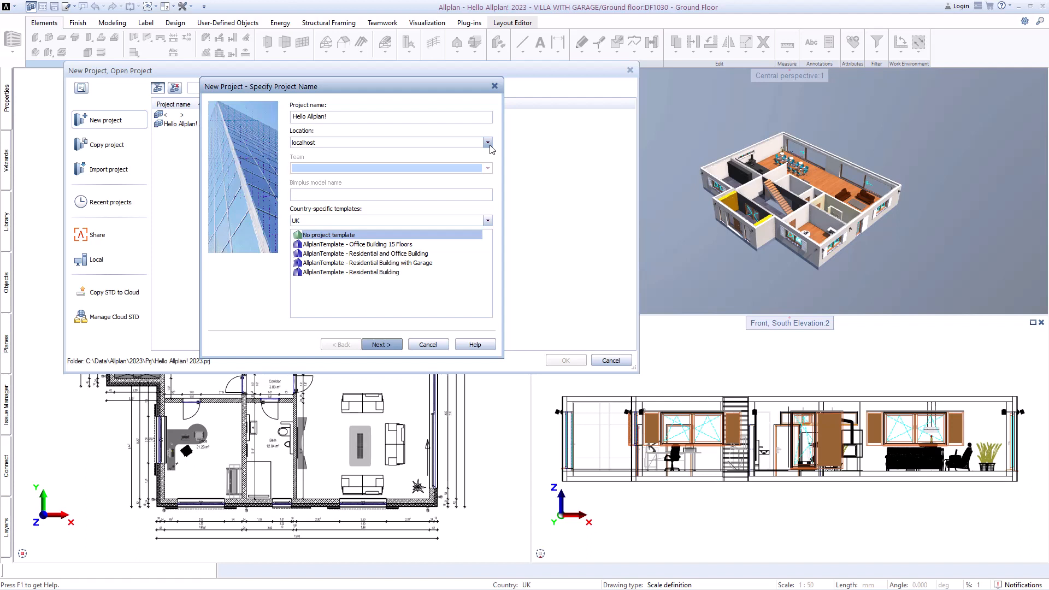
Review the available project locations, then cancel the new project setup.
{"action": "left_click", "coordinate": [380, 344]}
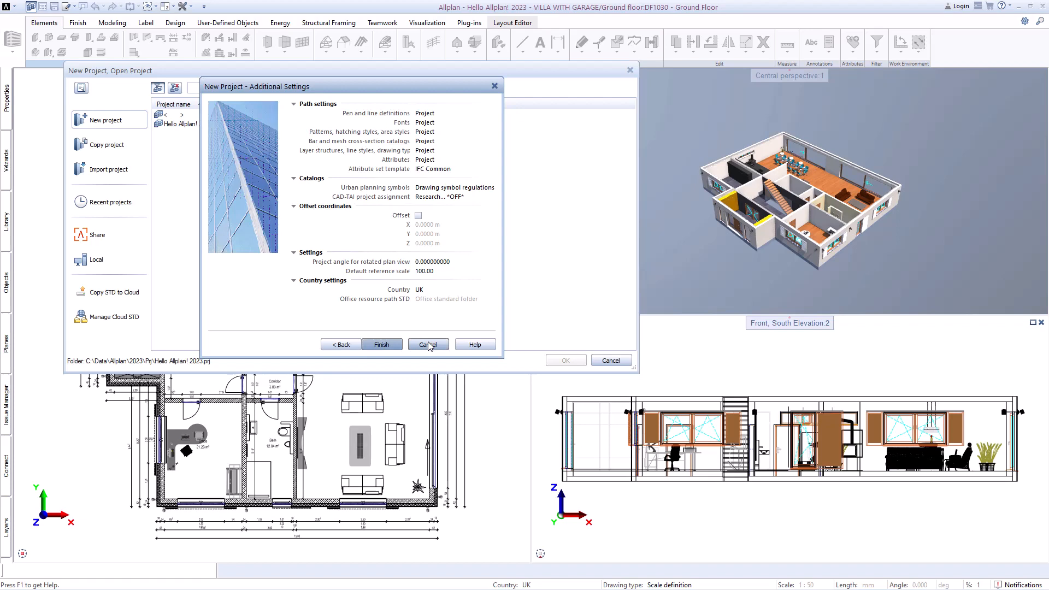
{"action": "left_click", "coordinate": [427, 344]}
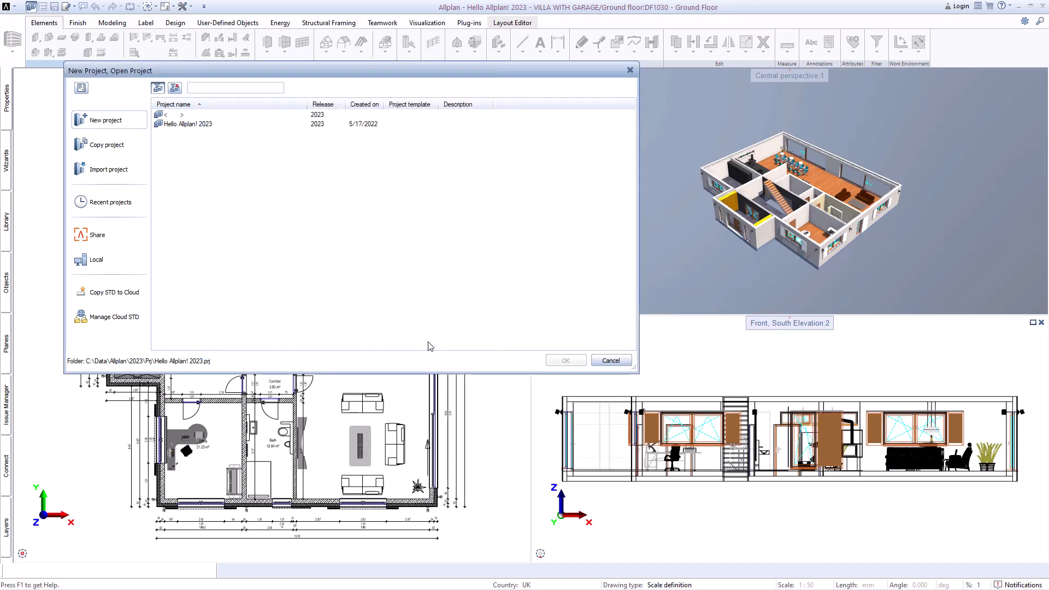
Bring up the Share login prompt and dismiss it.
{"action": "left_click", "coordinate": [97, 234]}
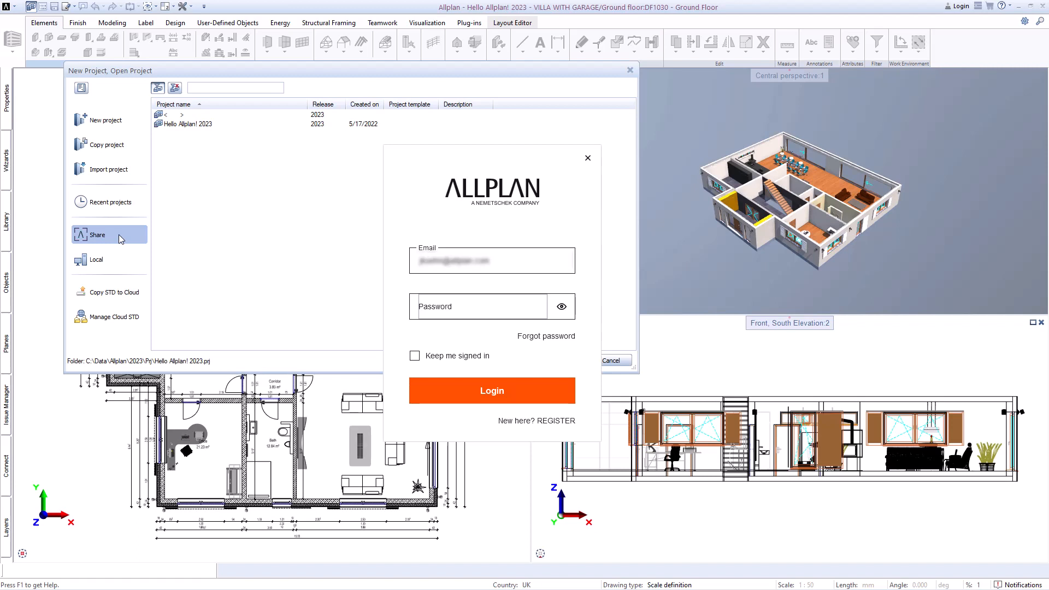
{"action": "left_click", "coordinate": [587, 157]}
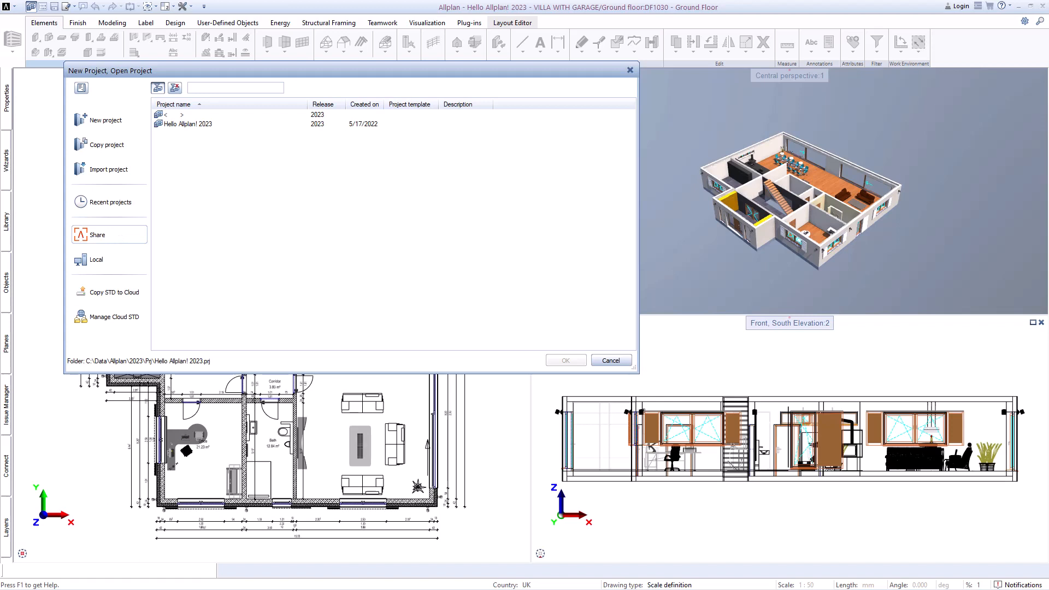
{"action": "mouse_move", "coordinate": [234, 213]}
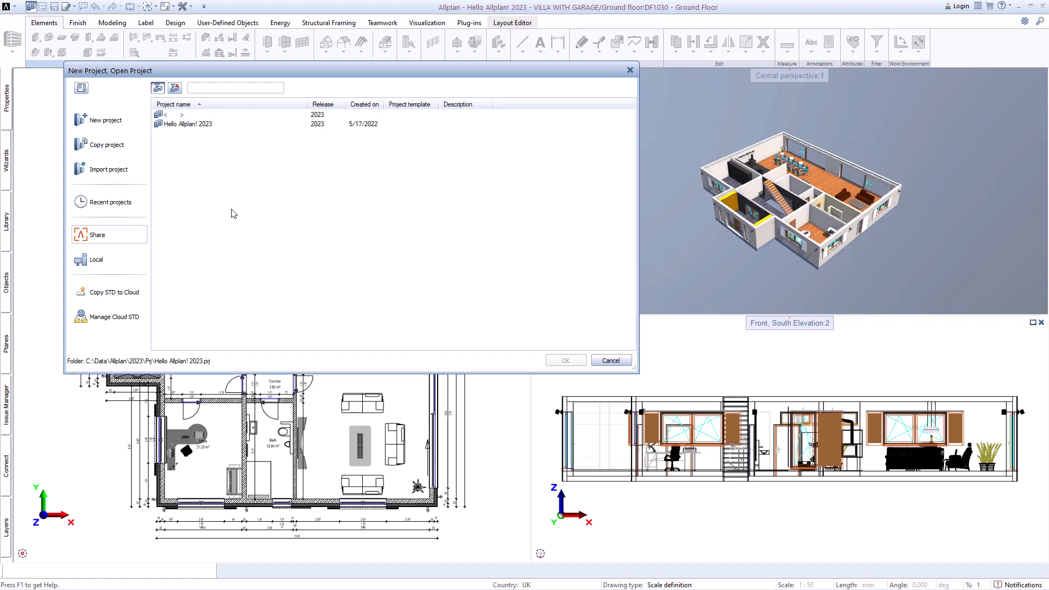
Create a project backup of Hello Allplan! 2023 and save the ZIP to the desktop.
{"action": "right_click", "coordinate": [186, 124]}
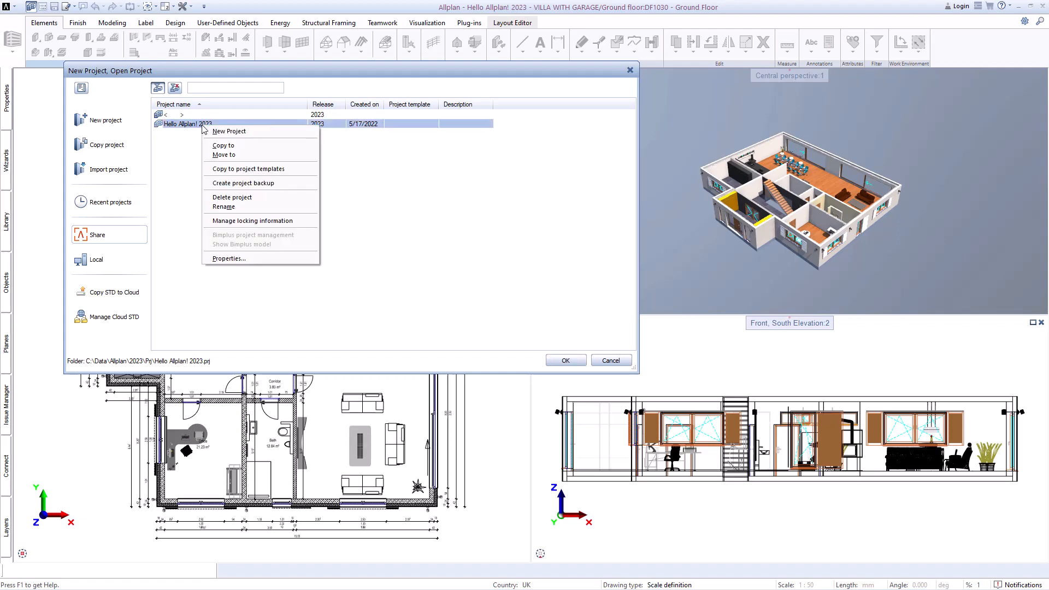
{"action": "left_click", "coordinate": [242, 182]}
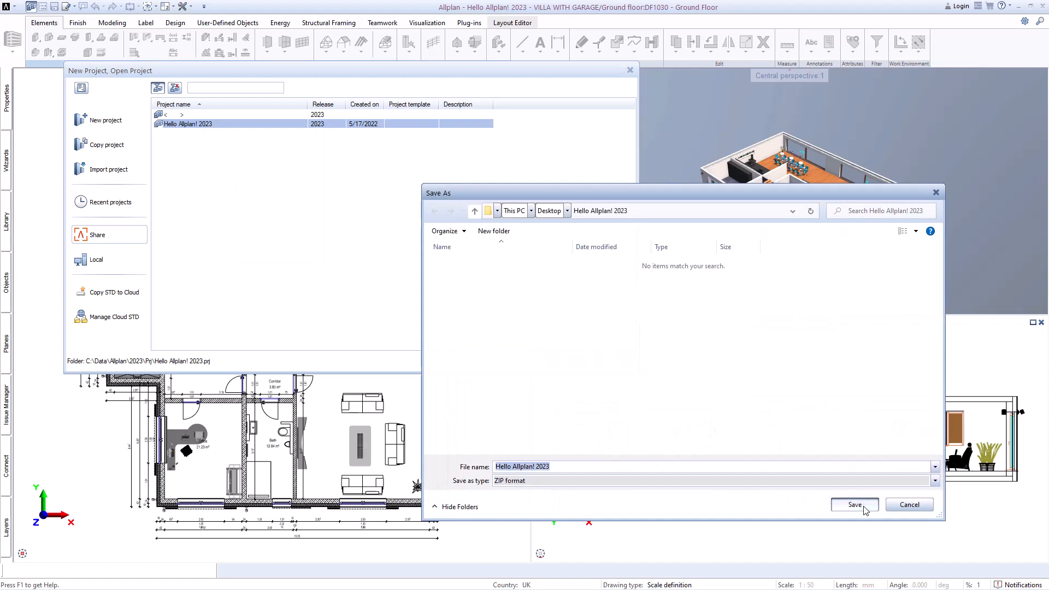
{"action": "left_click", "coordinate": [854, 505]}
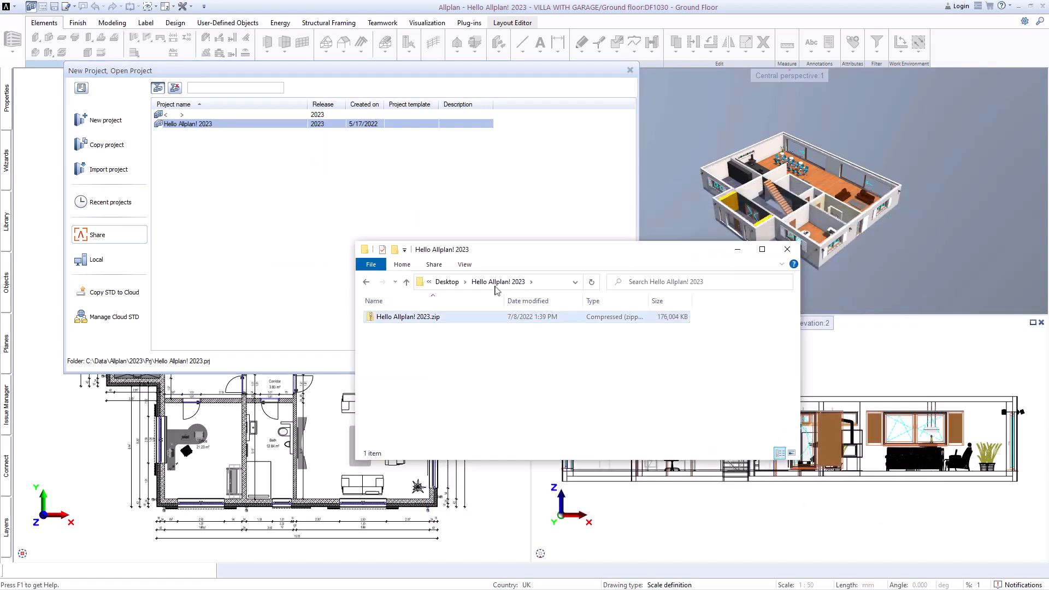
Import Hello Allplan! 2023.zip from the desktop as a new project on localhost.
{"action": "left_click", "coordinate": [407, 316]}
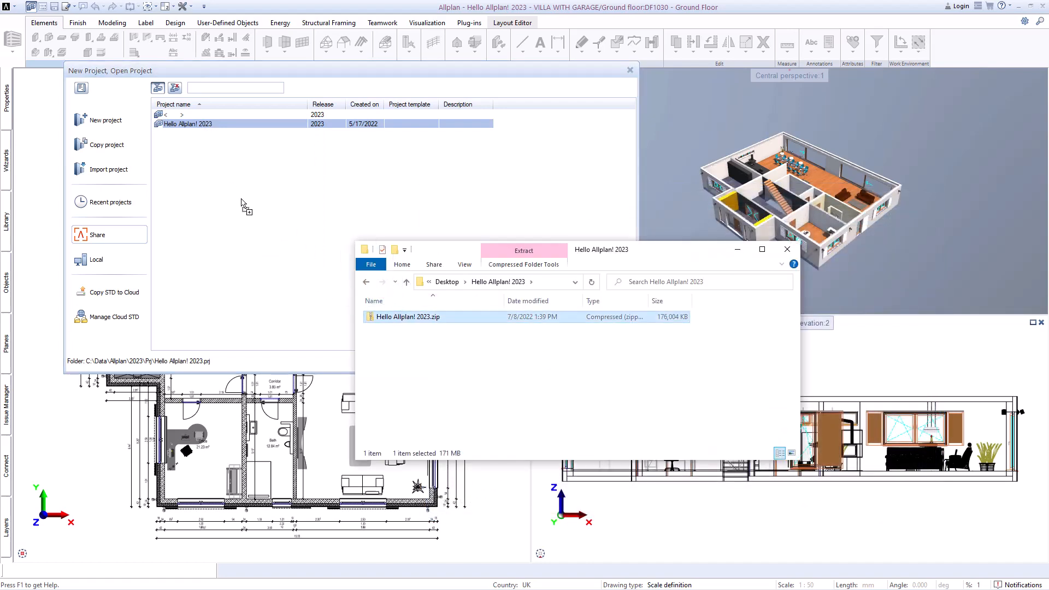
{"action": "left_click", "coordinate": [106, 120]}
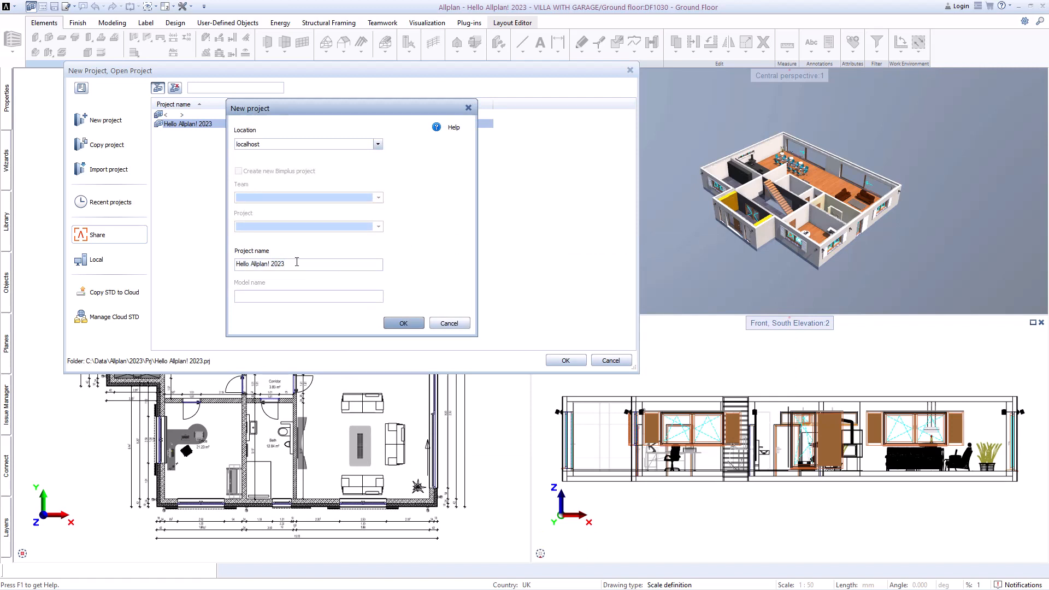